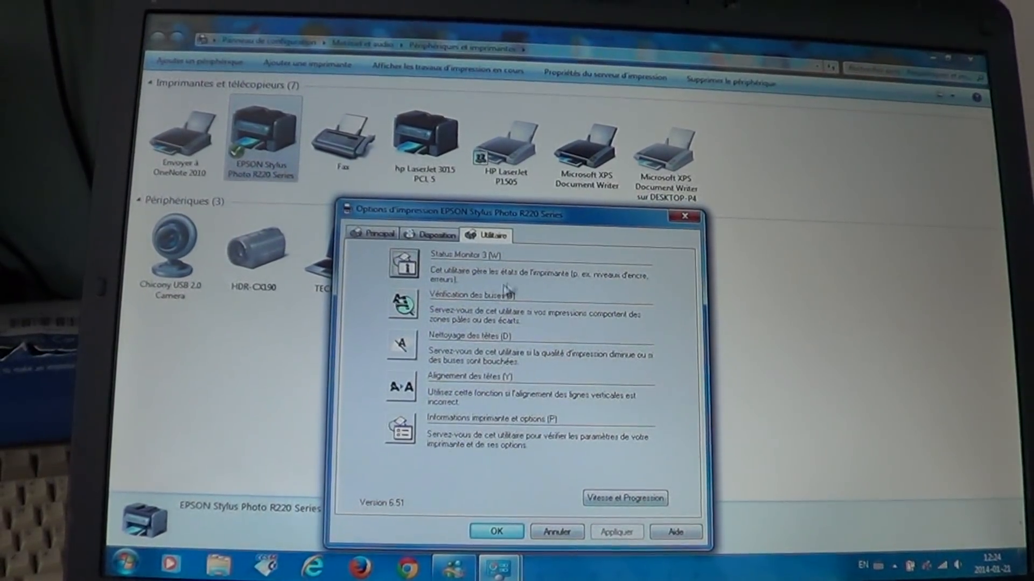
Bring Devices and Printers forward and select the EPSON Stylus Photo R220 after glancing at the Fax device.
click(121, 565)
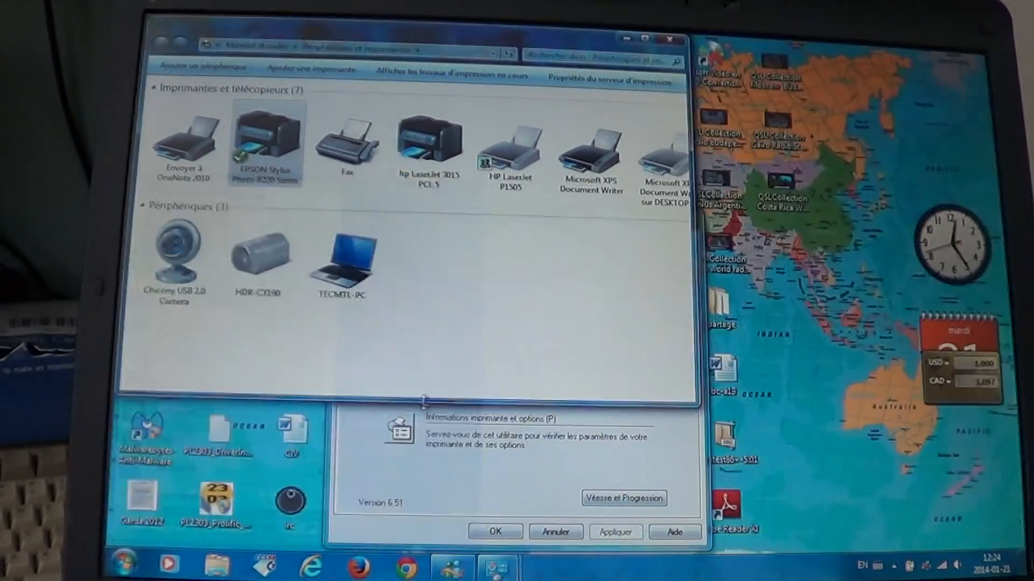
click(262, 138)
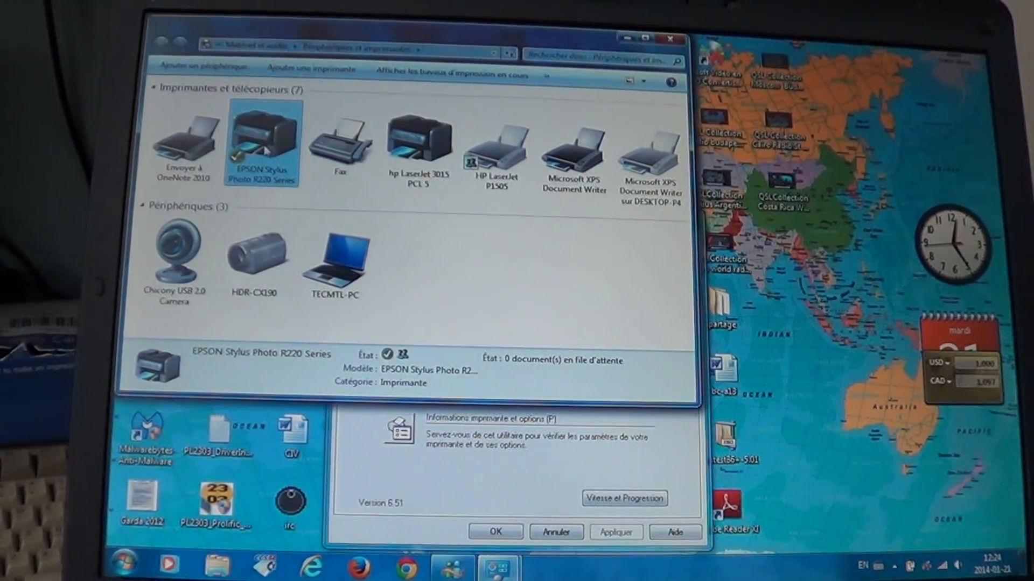
click(339, 138)
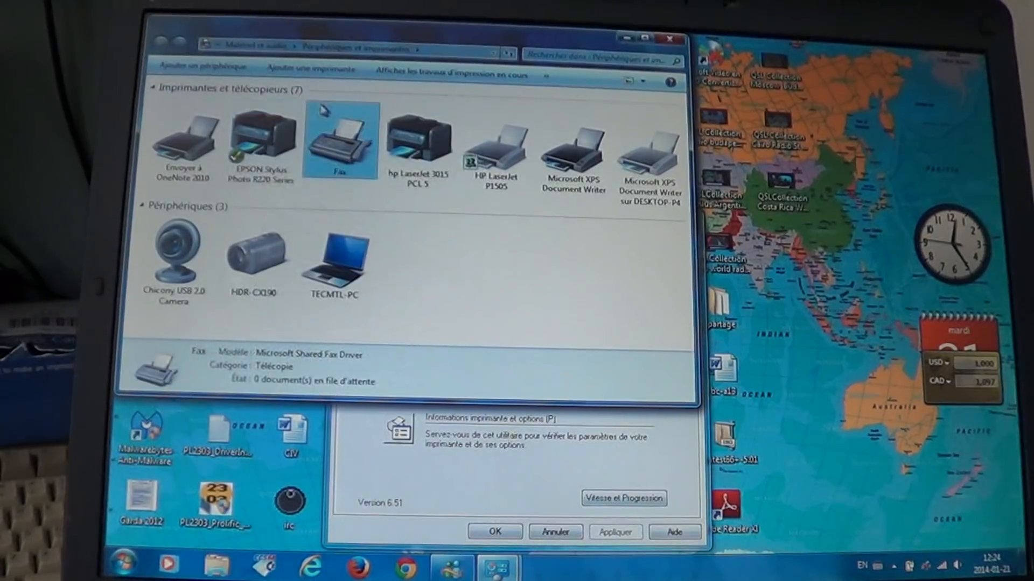
click(262, 139)
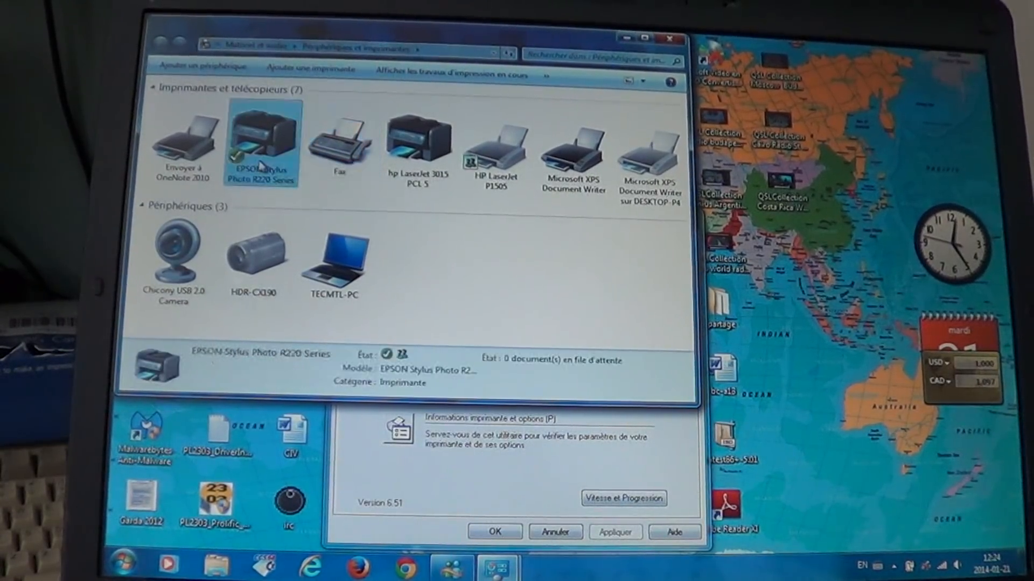
Open Options d'impression for the EPSON Stylus Photo R220, landing on the Utilitaire tab.
right_click(260, 138)
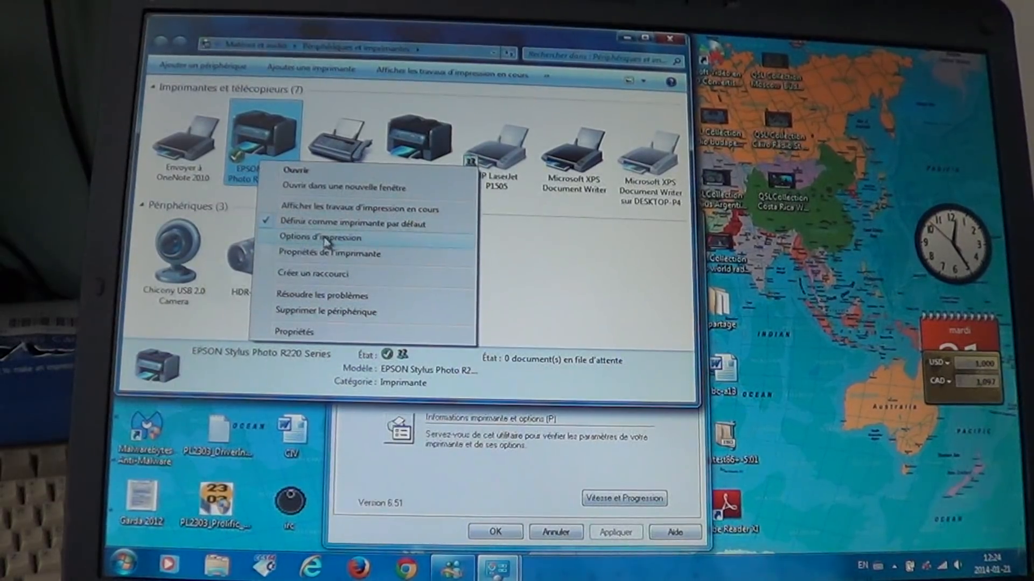
click(324, 237)
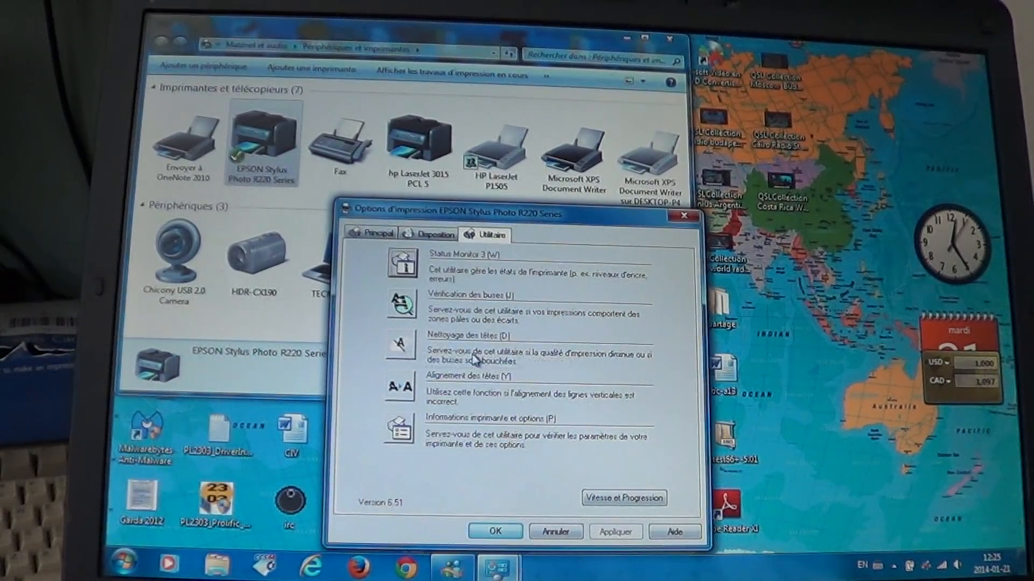
mouse_move(547, 393)
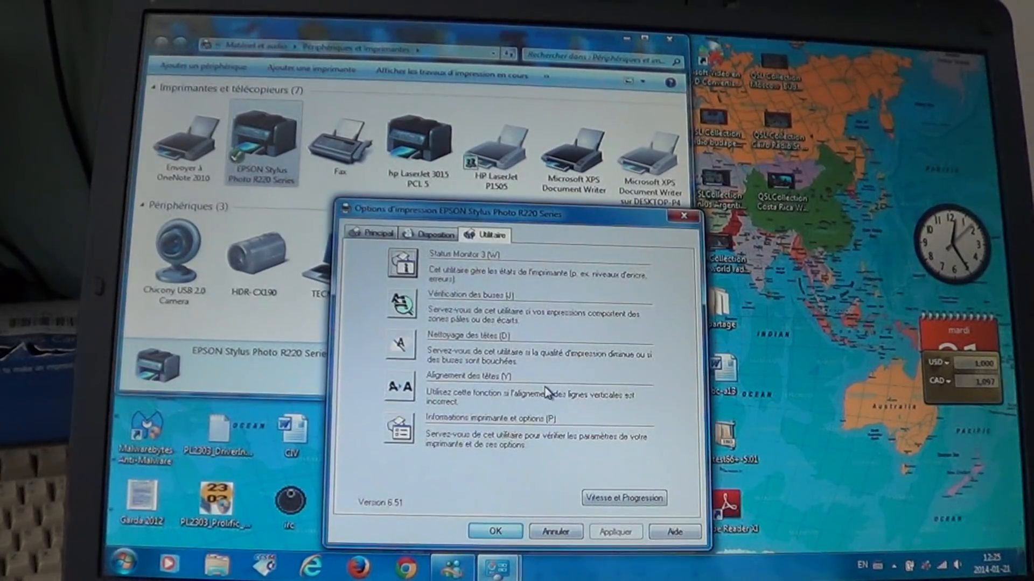
mouse_move(400, 346)
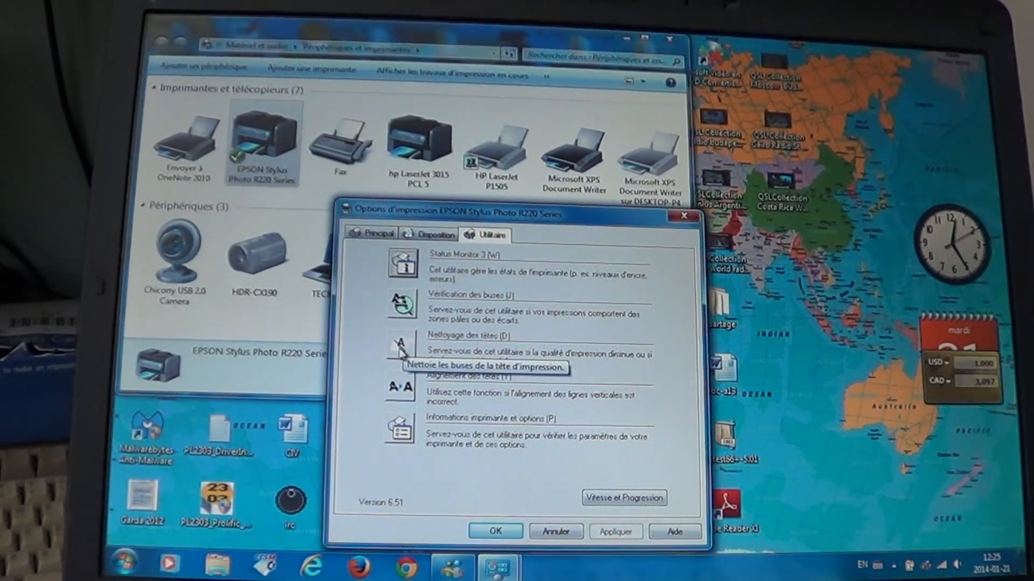